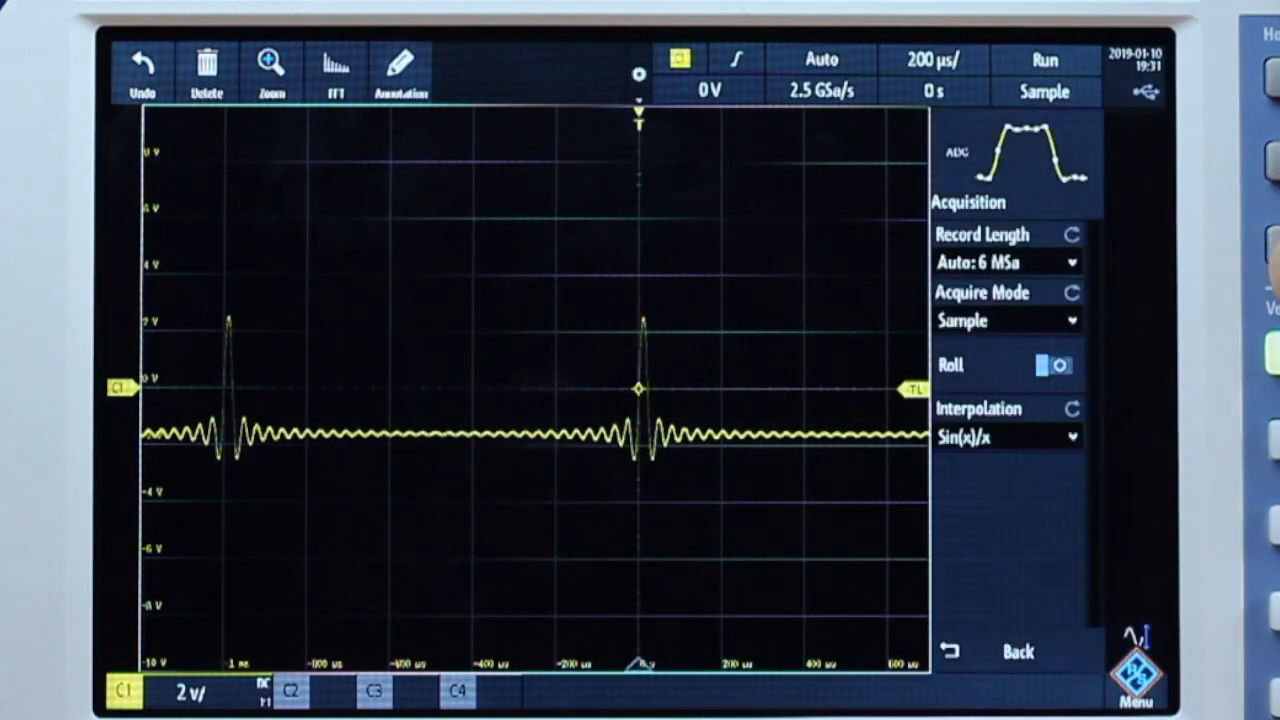
Step: Fix the RTB2000 record length at 10 MSa and bring up the File options
left_click(1000, 262)
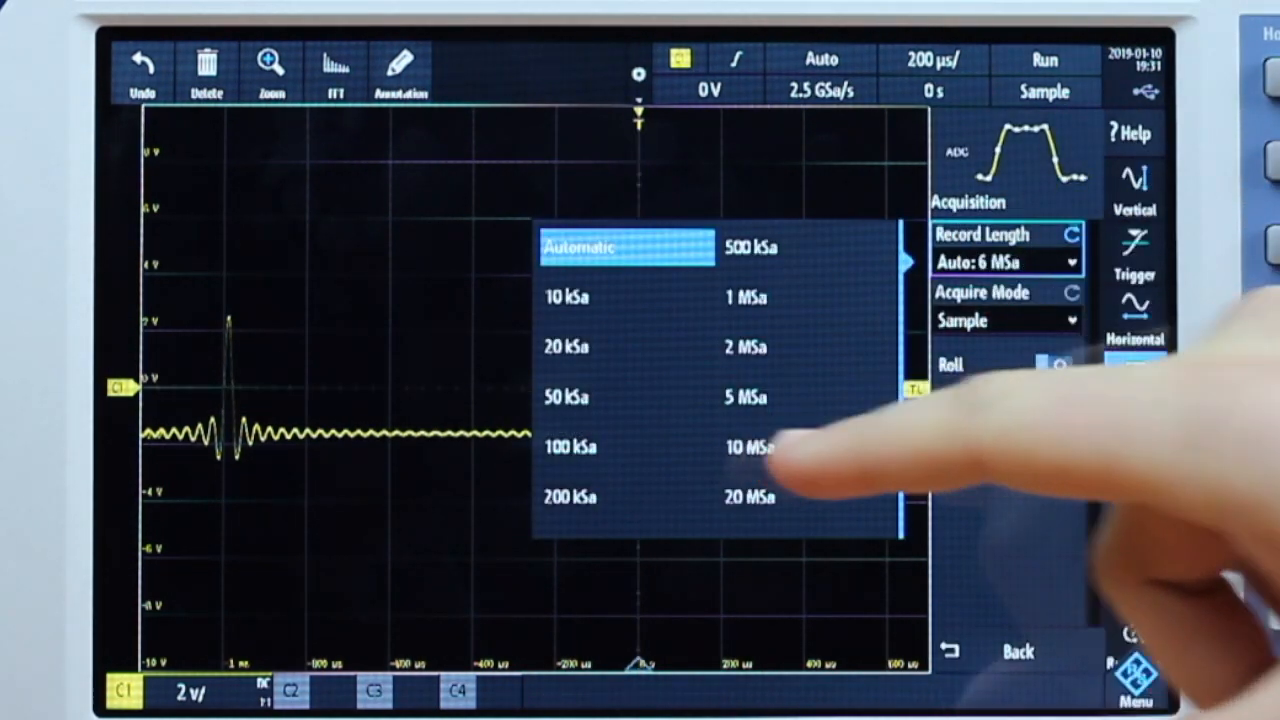
left_click(751, 447)
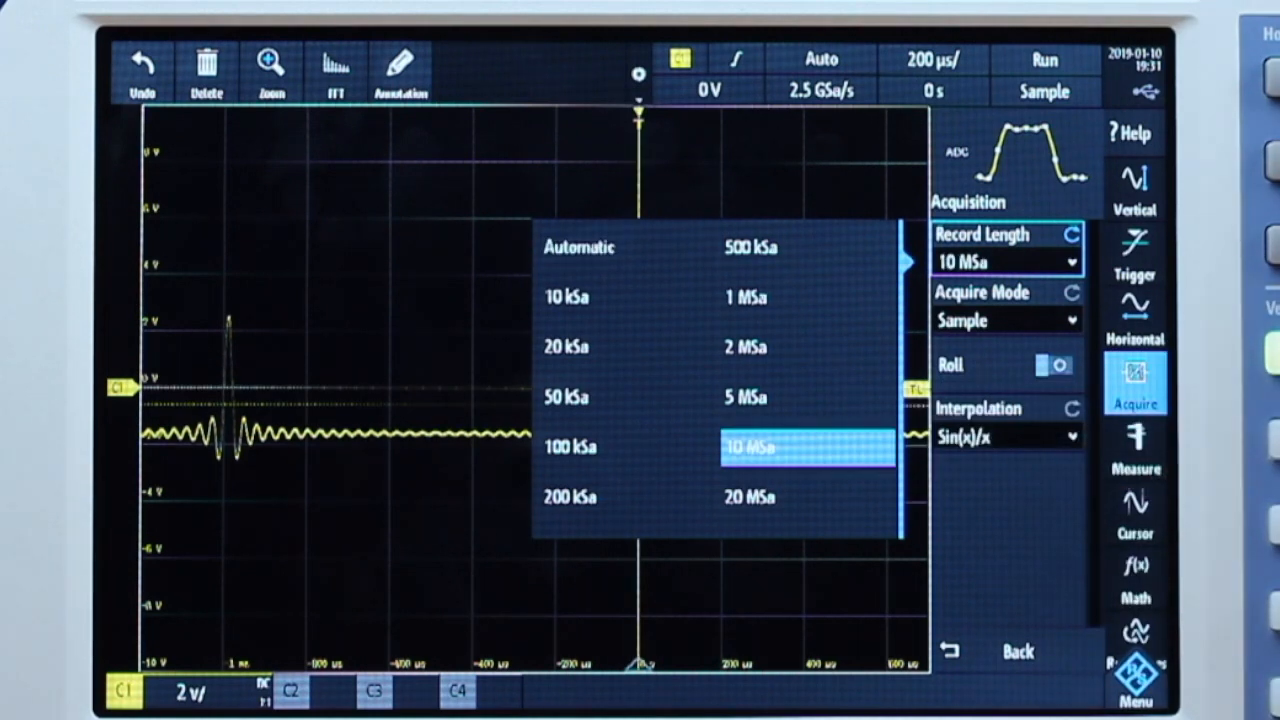
left_click(1134, 510)
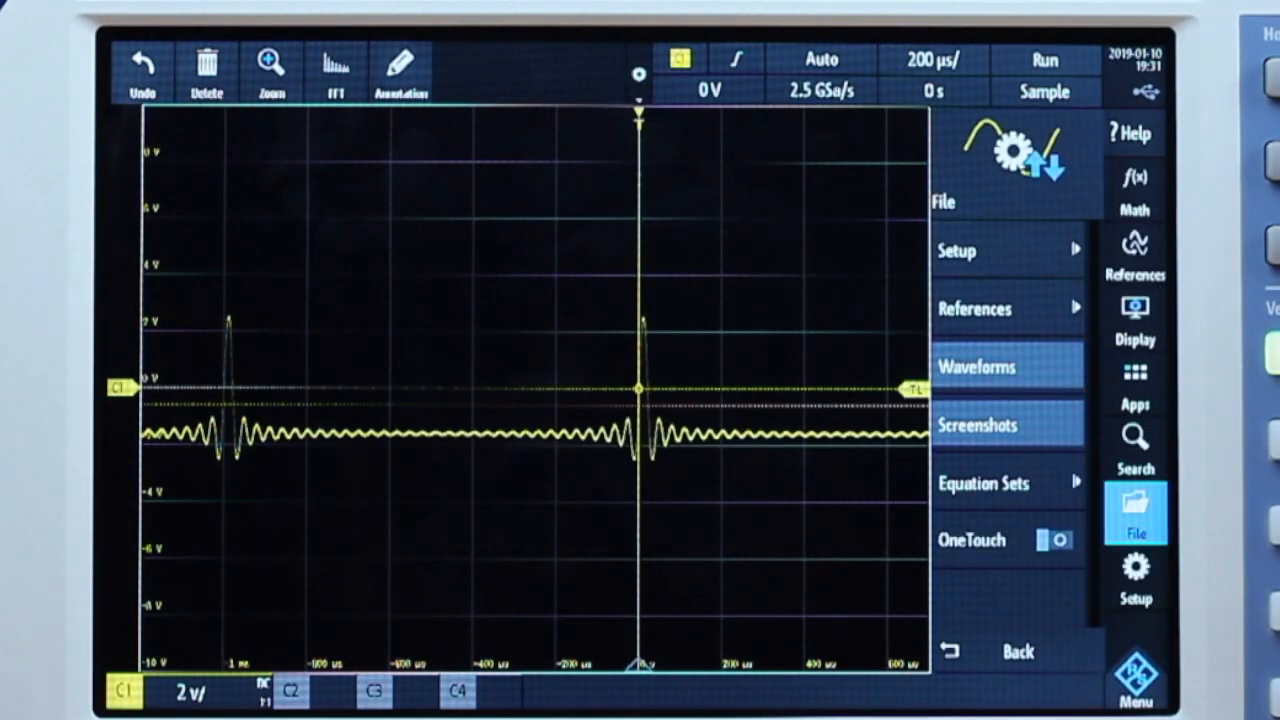
Step: Open Save - Waveforms and adjust the number of points to save
left_click(1007, 366)
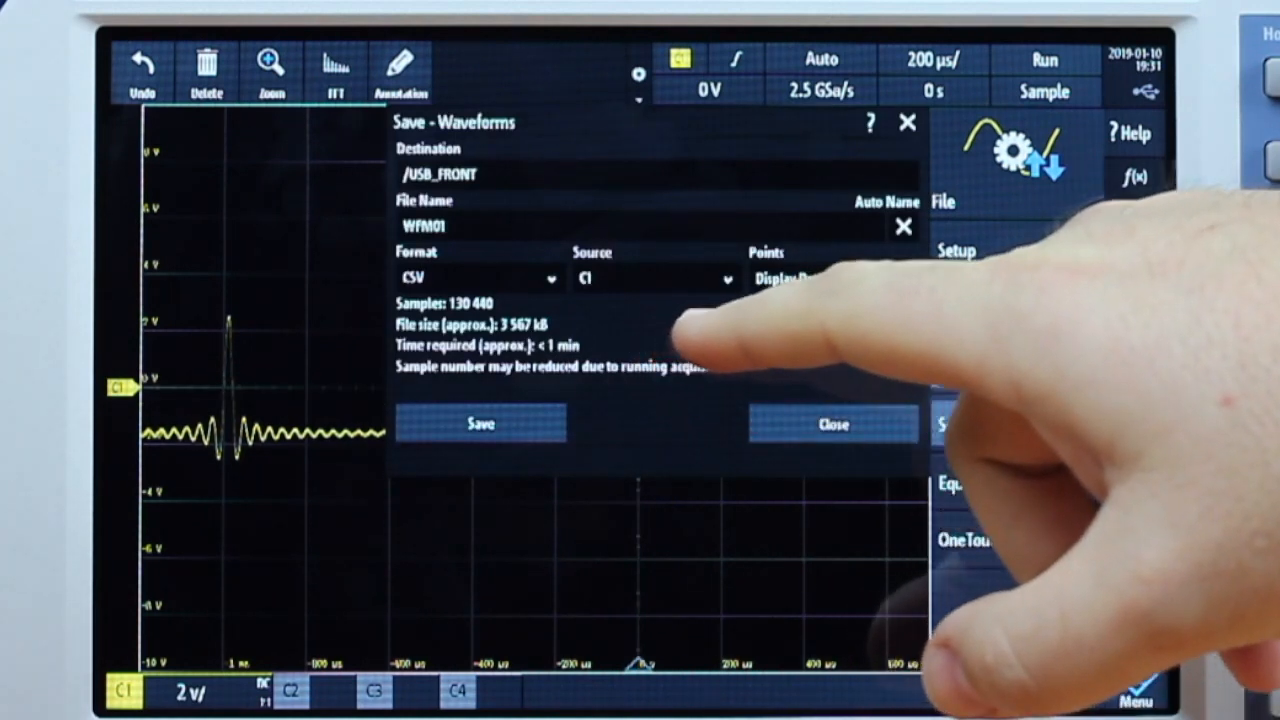
left_click(833, 278)
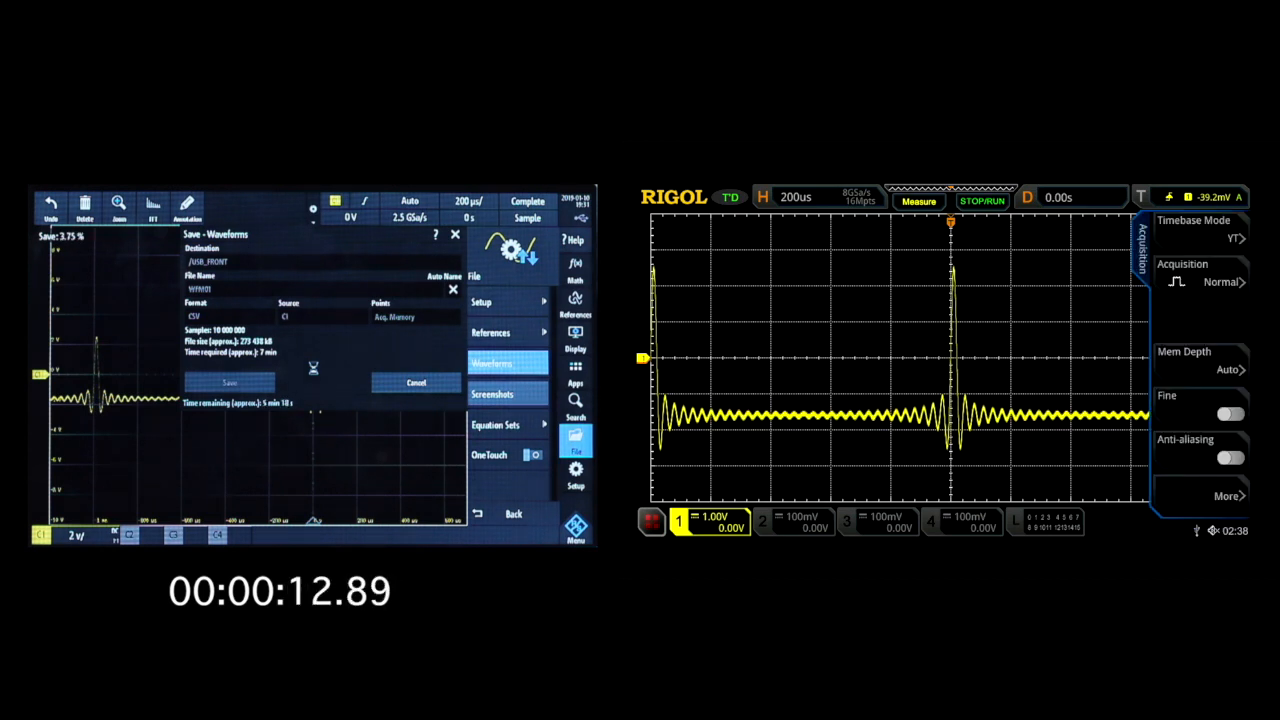
Step: Change the Rigol MSO5000 memory depth from Auto to 10M
left_click(1200, 369)
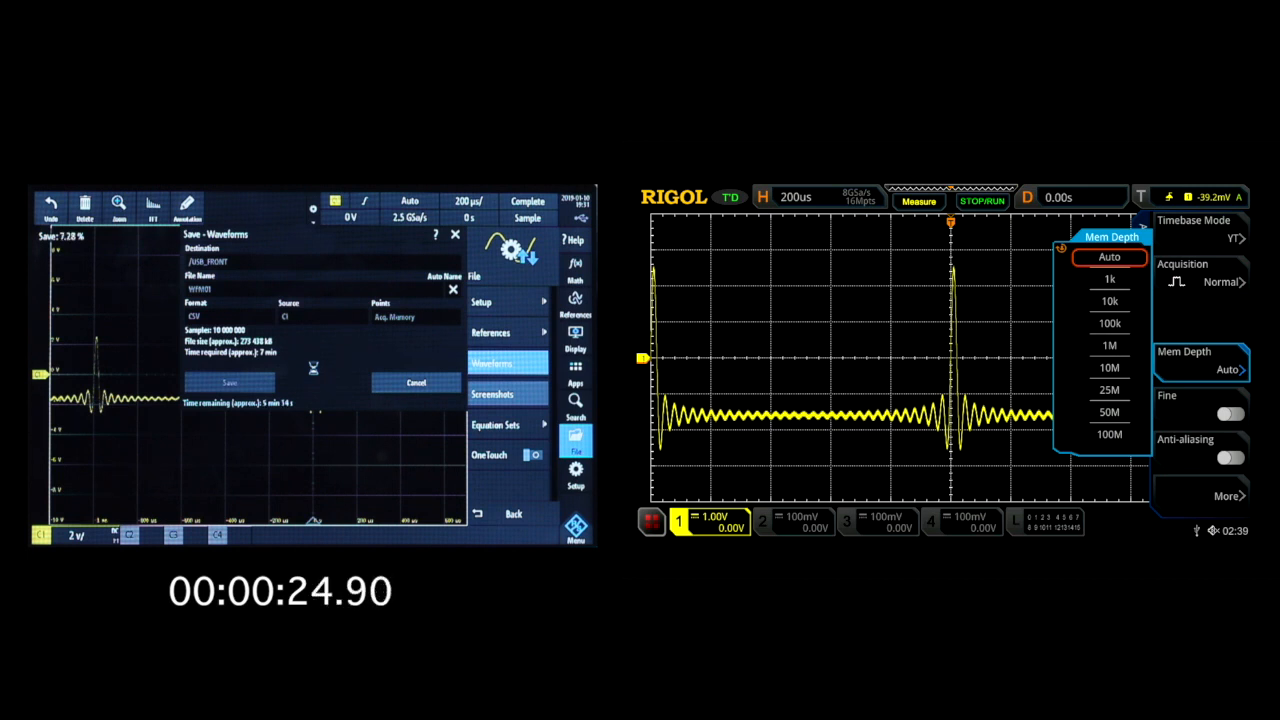
left_click(1109, 367)
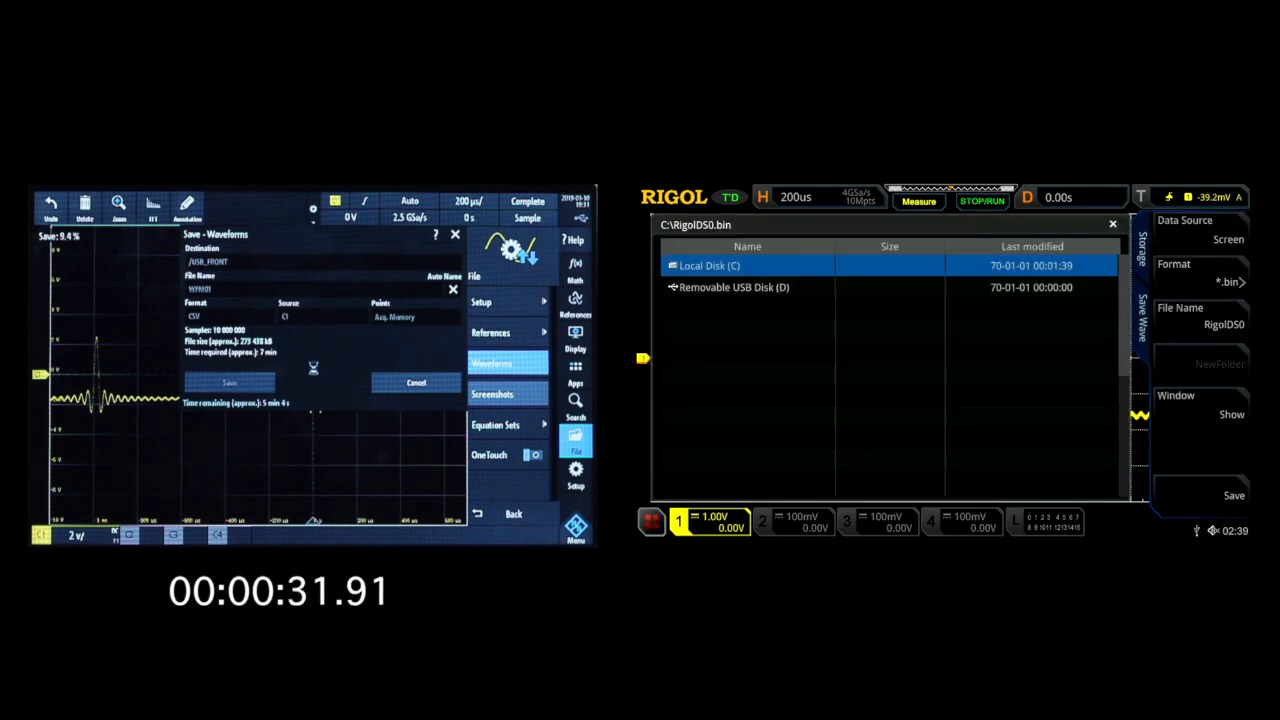
Step: Save the Rigol waveform as CSV file RigolDS0.csv to the removable USB disk
double_click(733, 287)
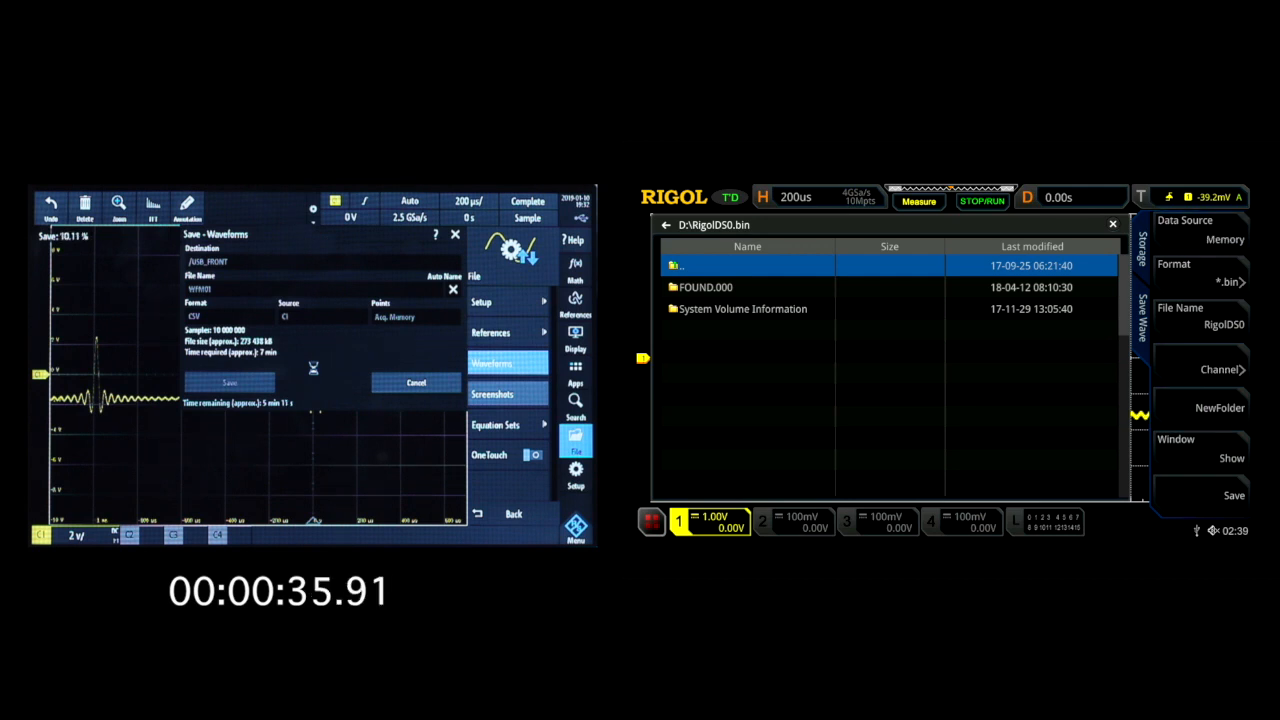
left_click(1200, 270)
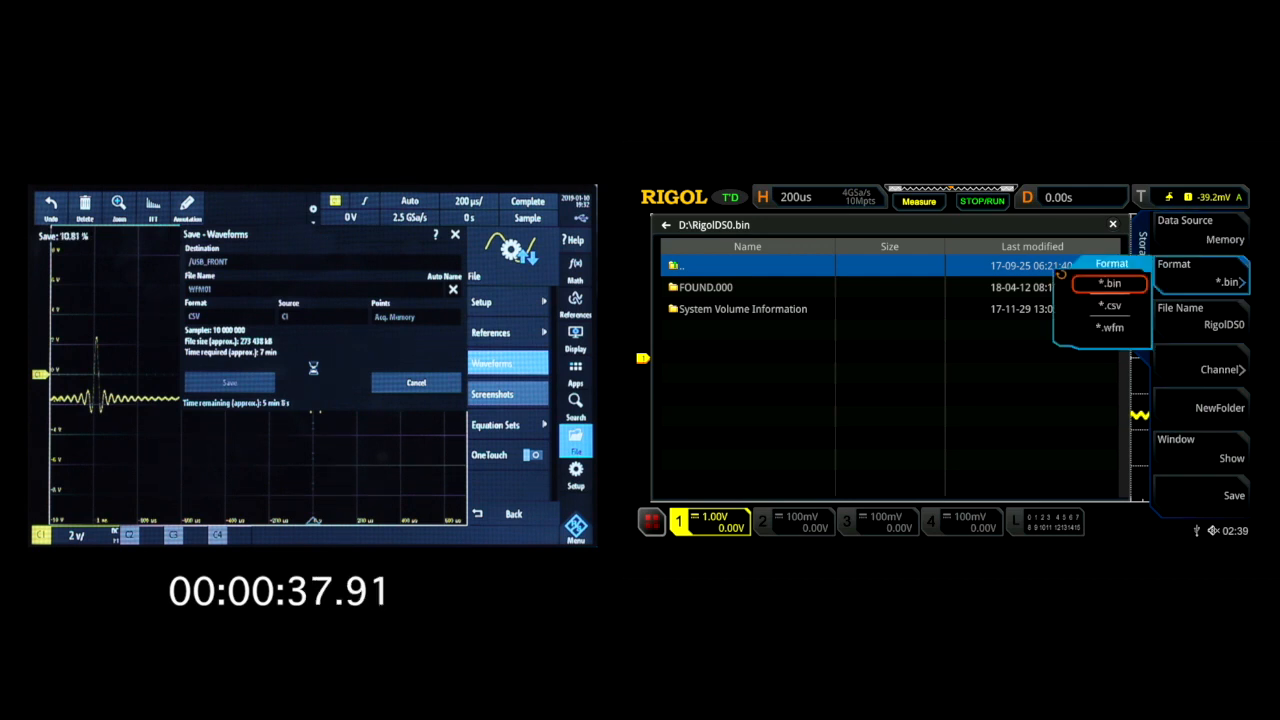
left_click(1110, 305)
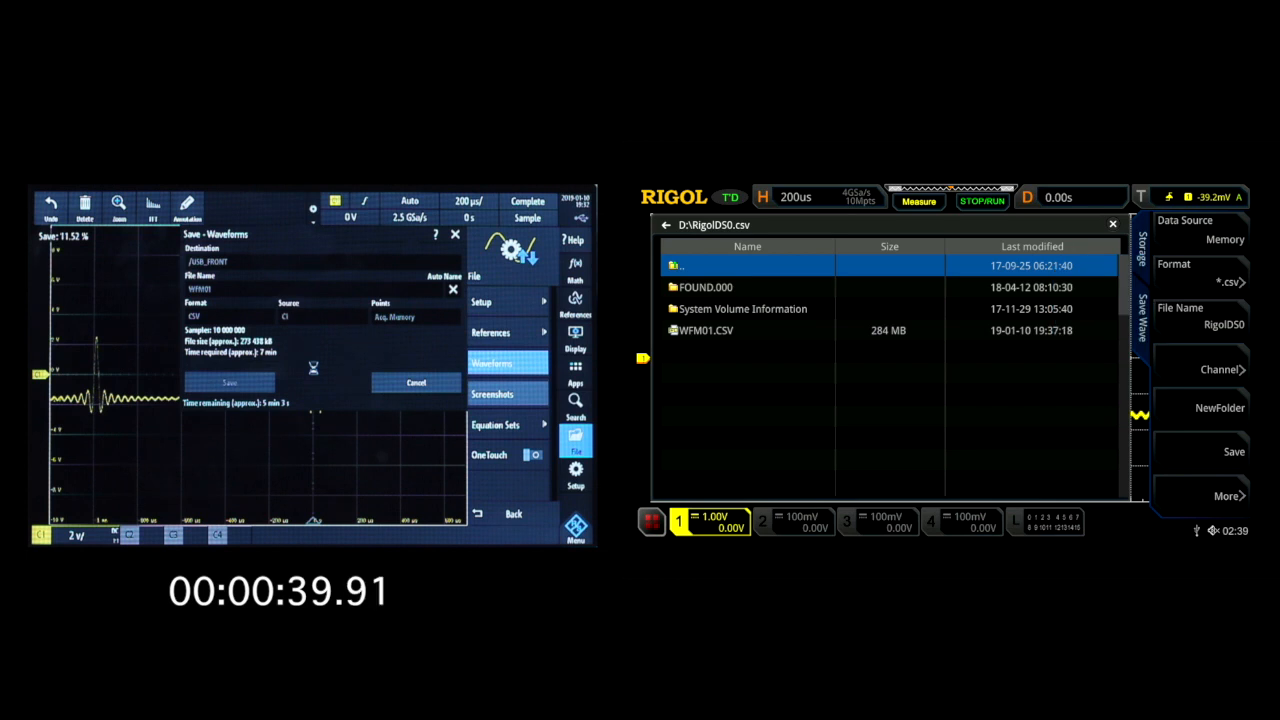
left_click(1234, 451)
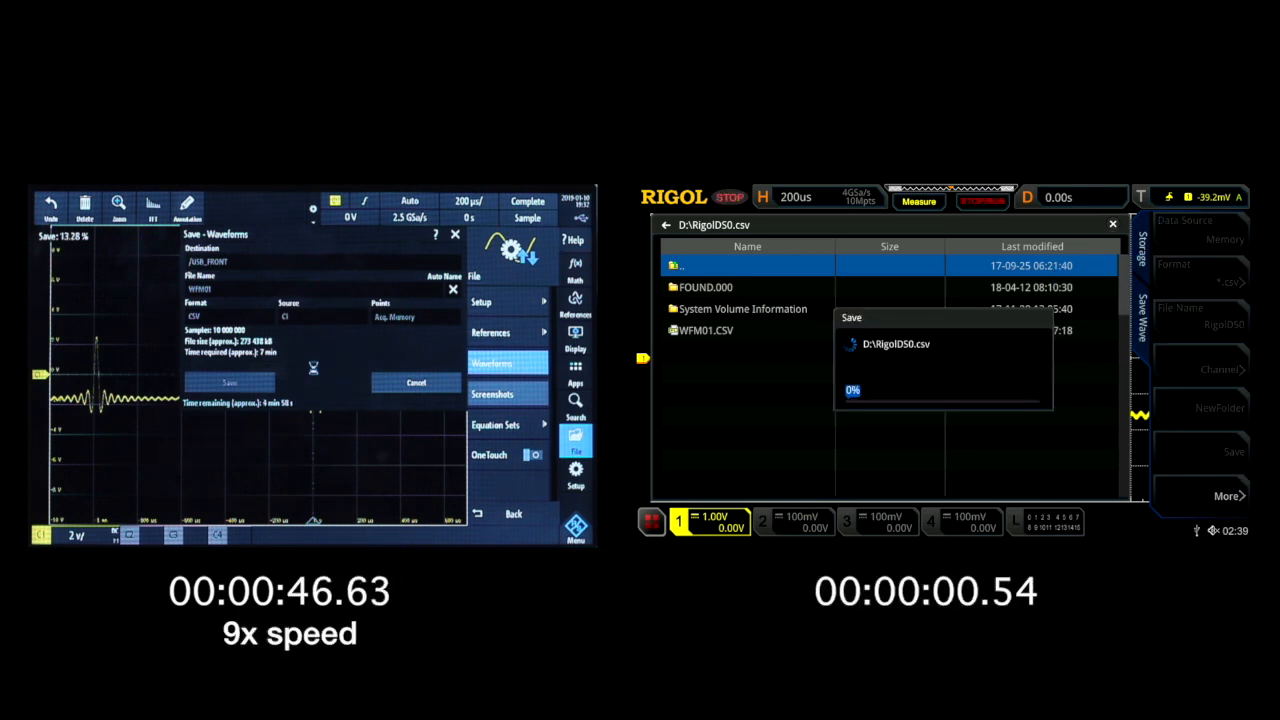